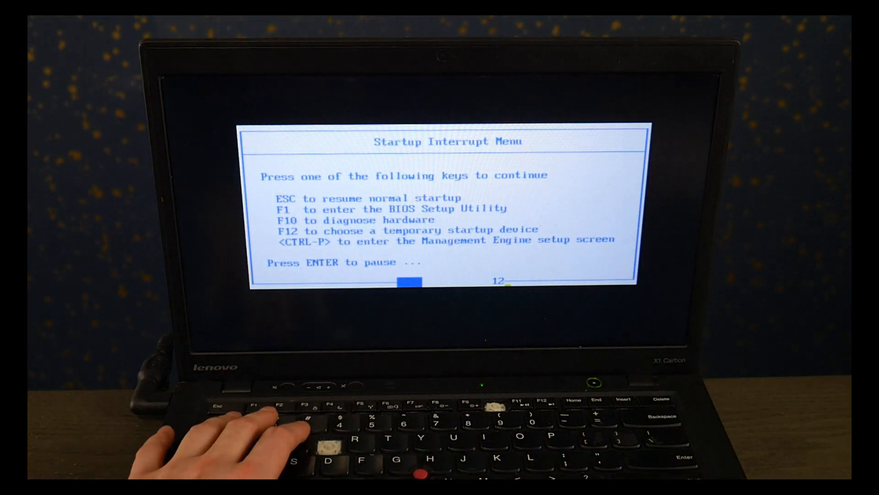
Step: Enter the BIOS Setup Utility from the Startup Interrupt Menu with F1
key(f1)
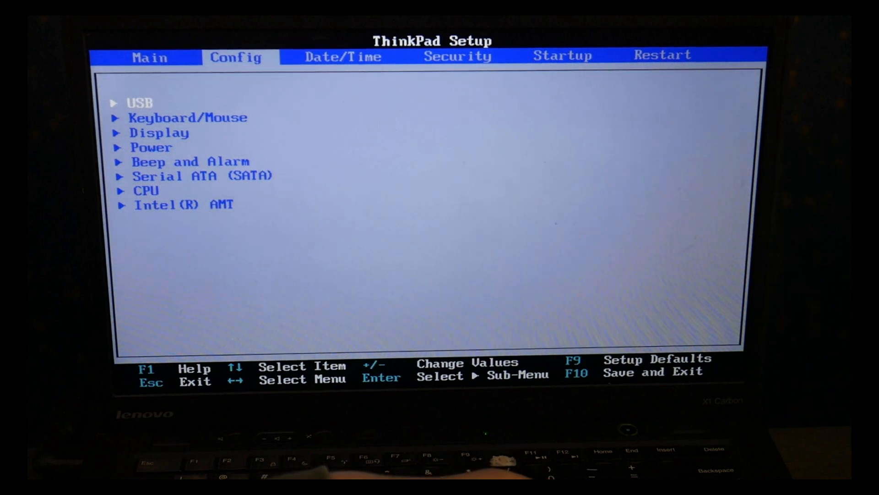
Step: Move from Config past Date/Time to the Security settings list
key(right)
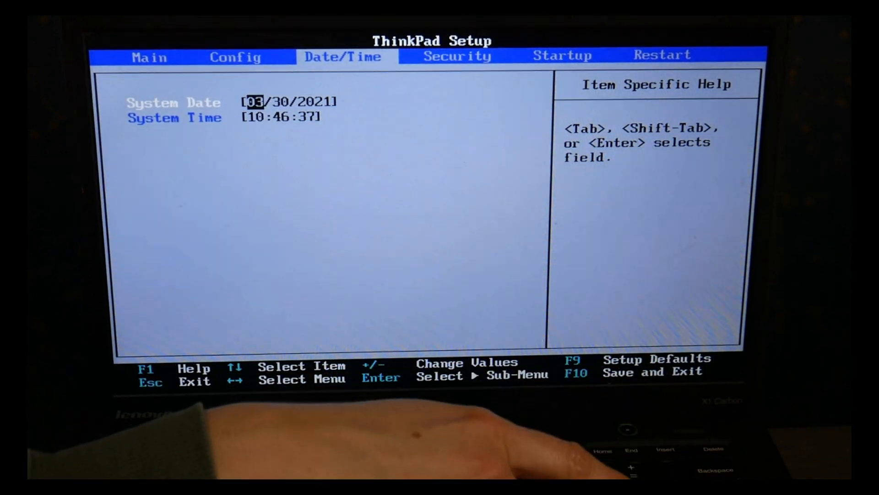
key(Tab)
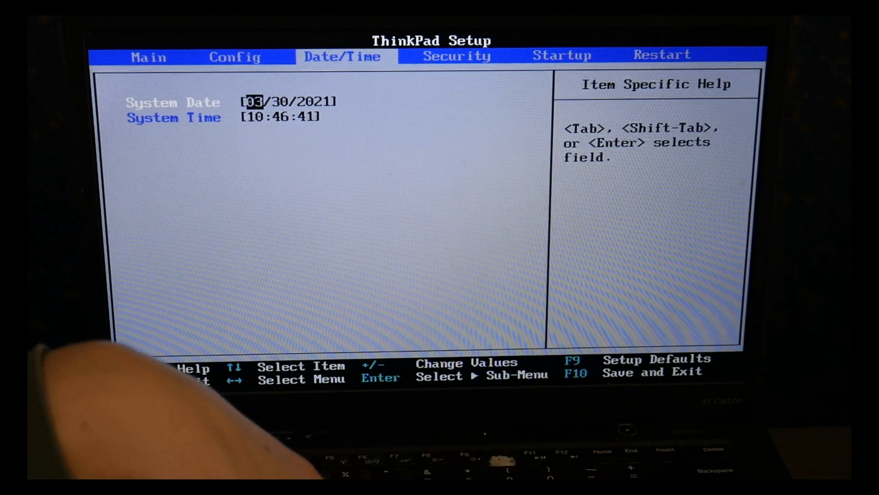
key(Tab)
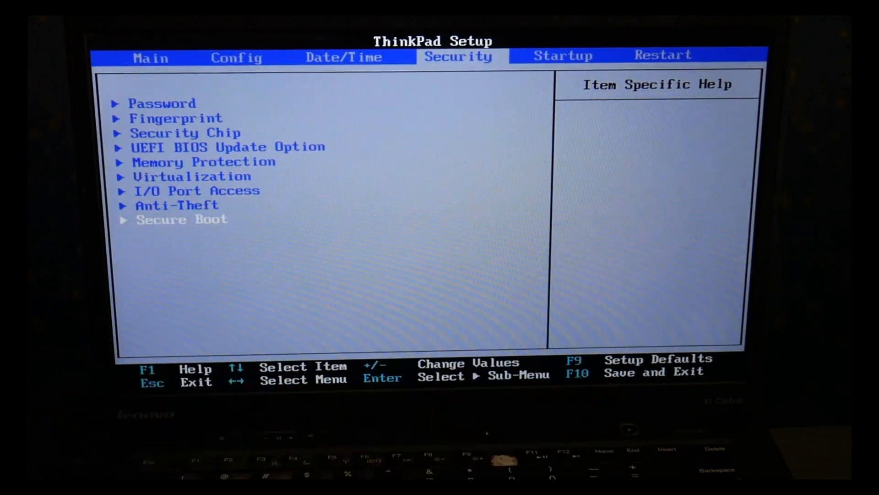
key(right)
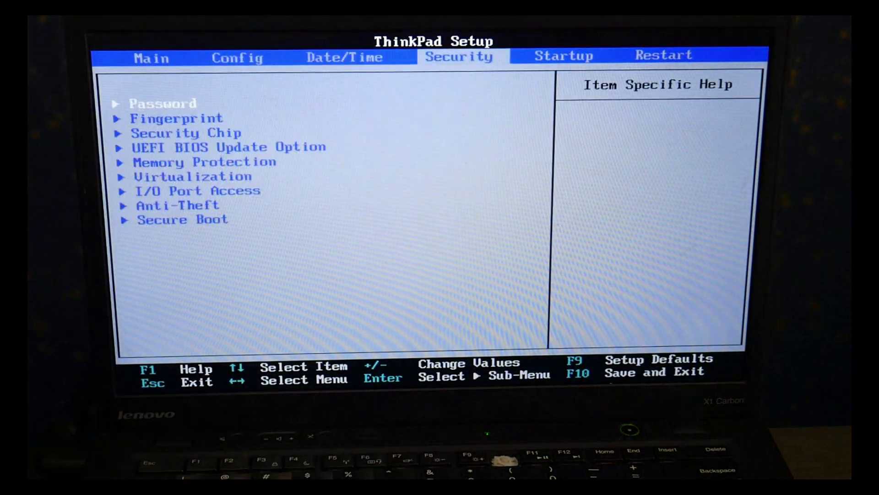
Step: Move down to Secure Boot, then switch to the Startup settings showing UEFI Only
key(Left)
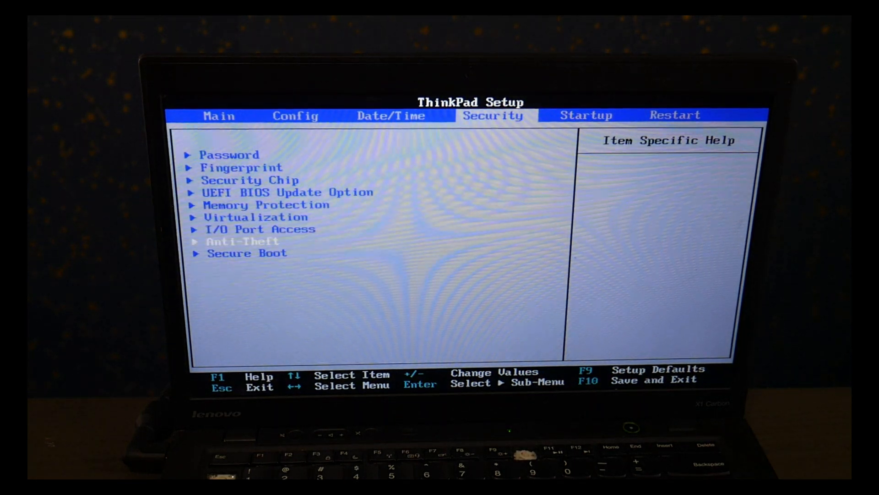
key(Enter)
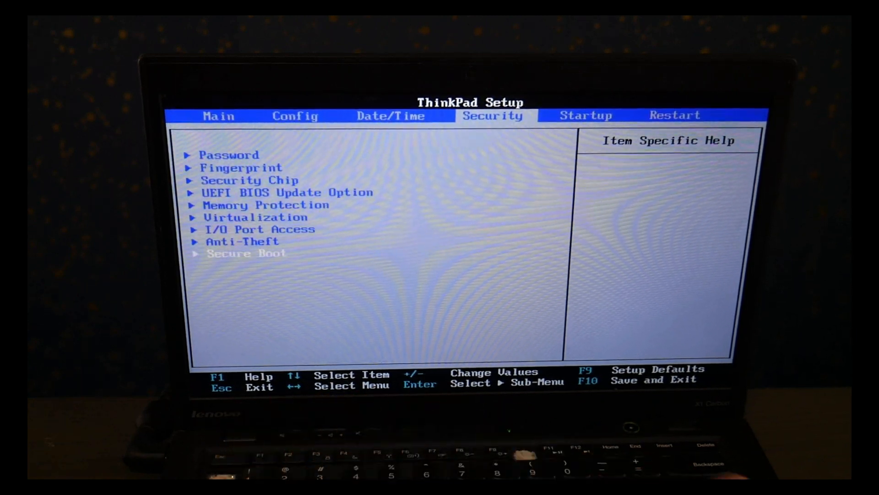
key(right)
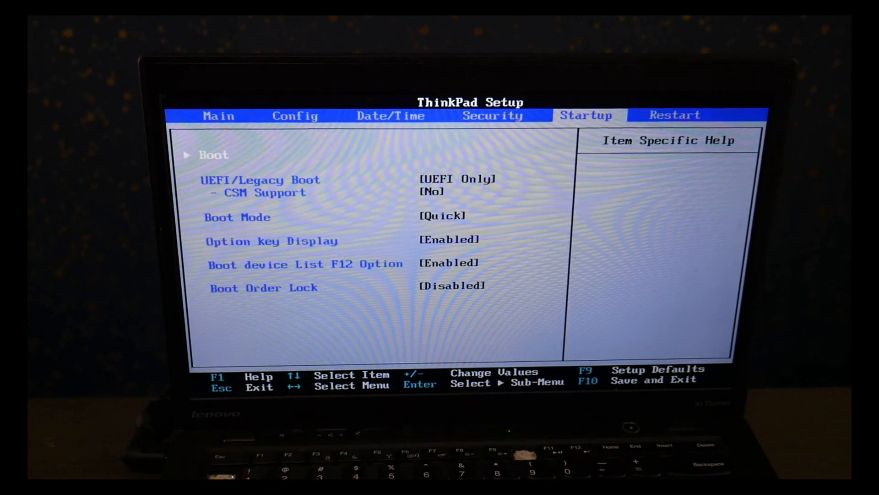
Step: Set UEFI/Legacy Boot to Legacy Only and request Save and Exit with F10
key(Down)
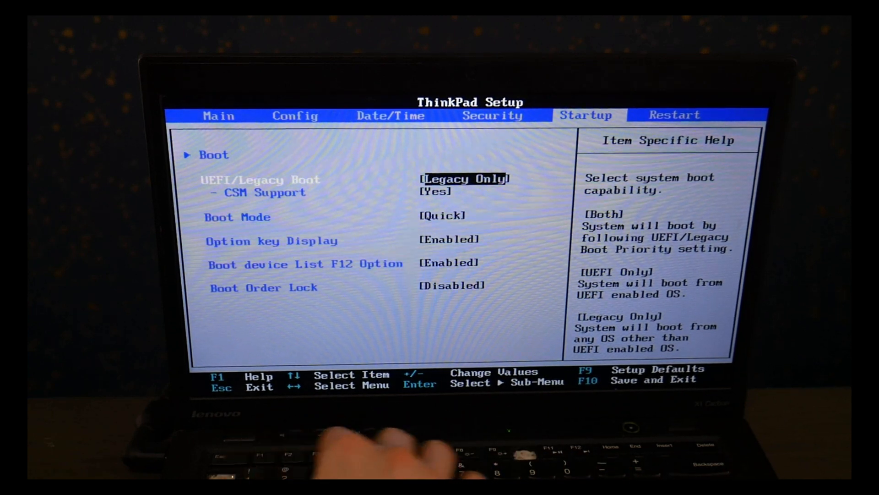
key(f10)
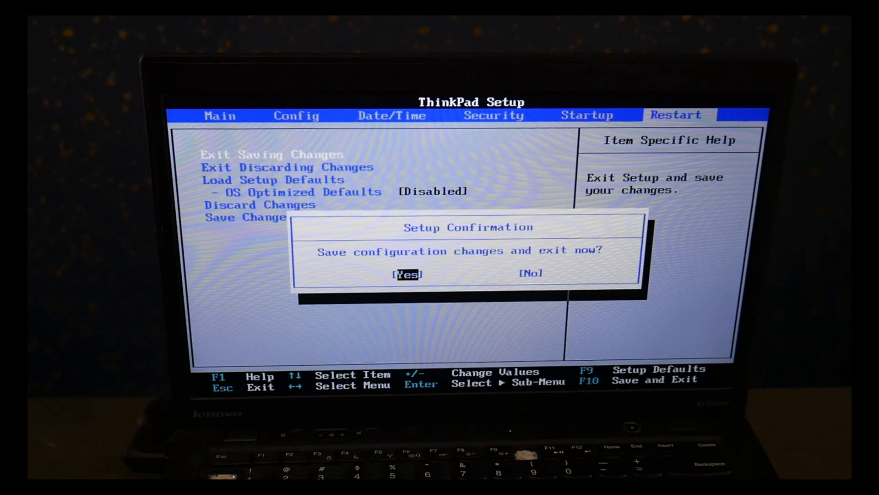
Step: Confirm Yes in the Setup Confirmation dialog to save changes and restart
key(Return)
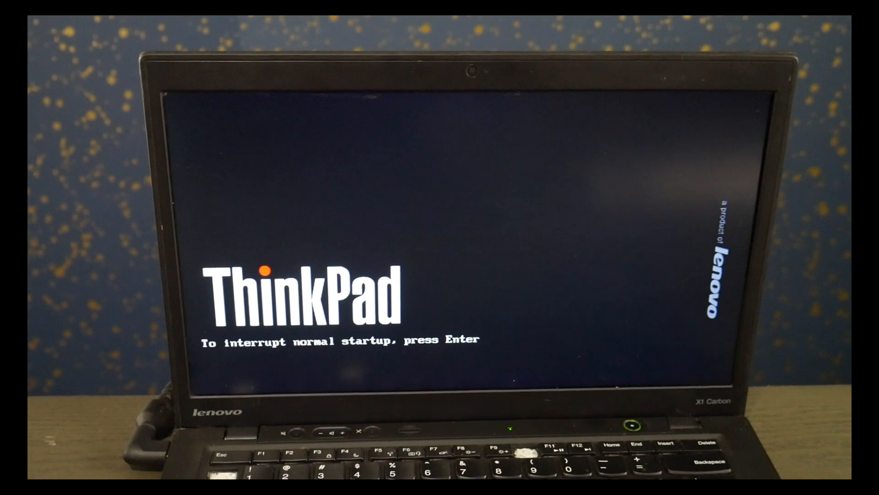